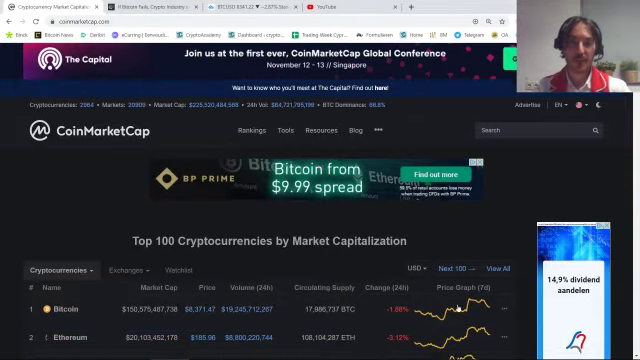
scroll("down", 3)
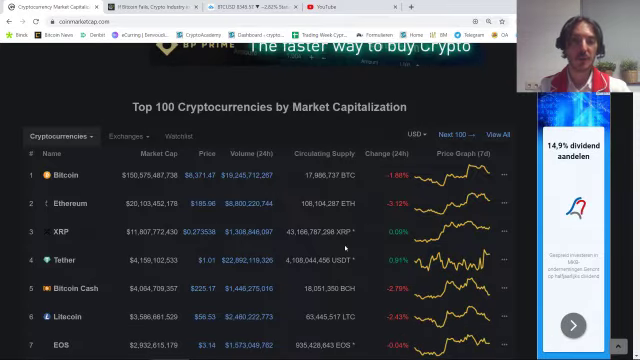
scroll("down", 3)
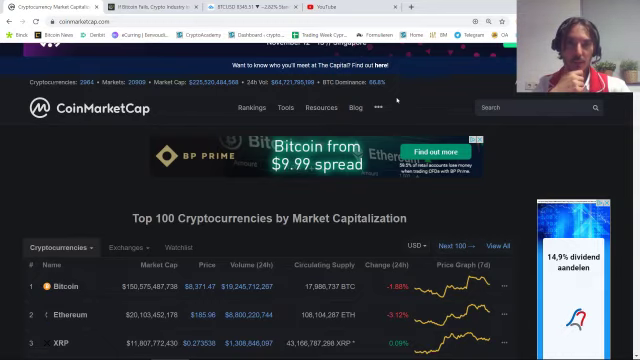
scroll("down", 3)
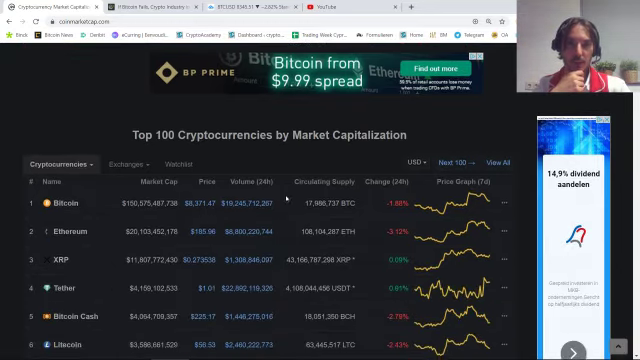
scroll("down", 3)
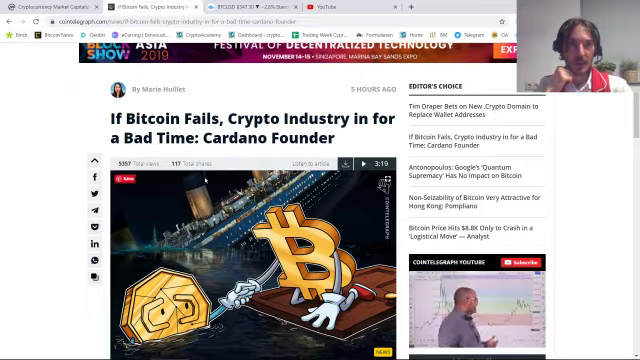
scroll("down", 3)
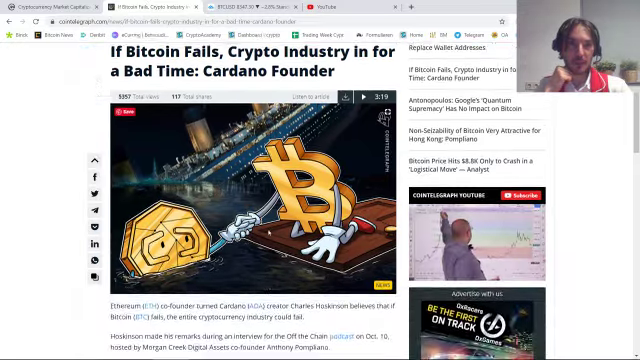
scroll("down", 3)
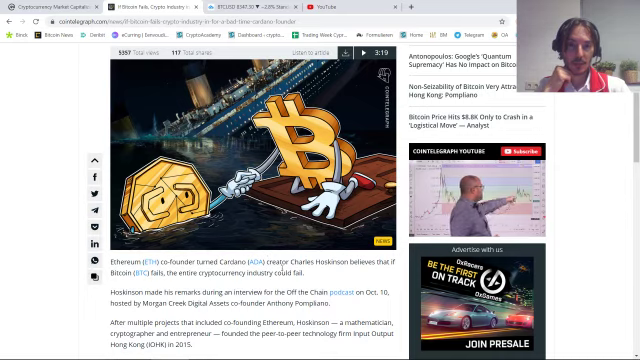
scroll("down", 3)
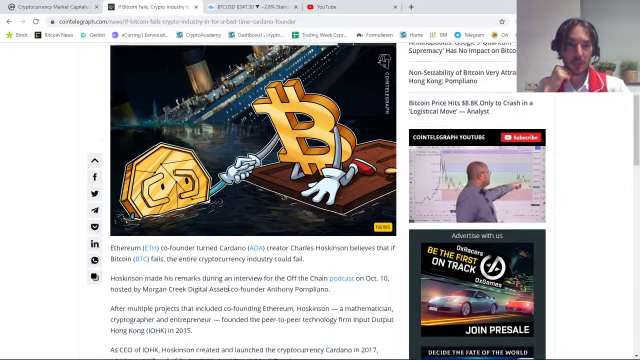
scroll("down", 3)
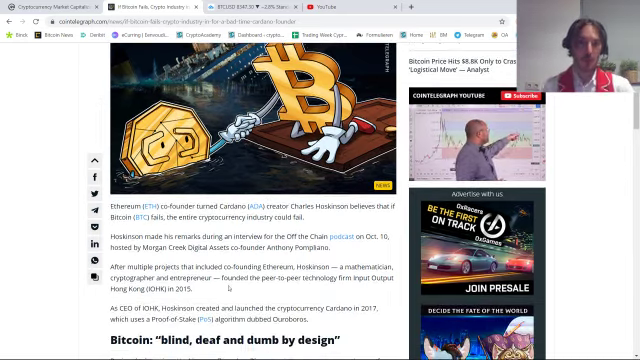
scroll("down", 3)
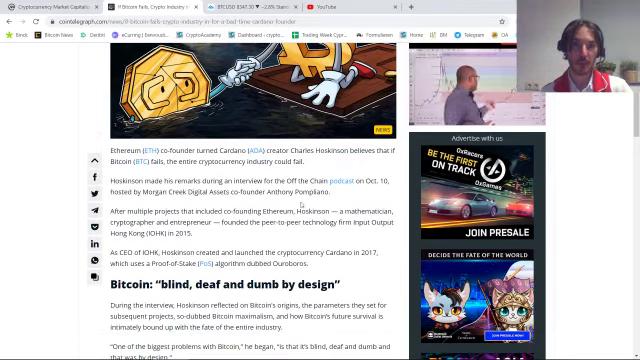
scroll("down", 3)
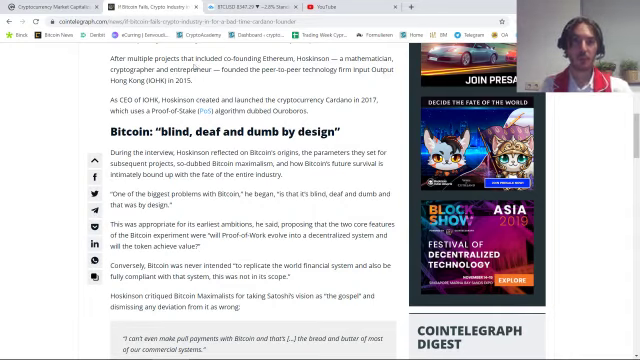
scroll("down", 3)
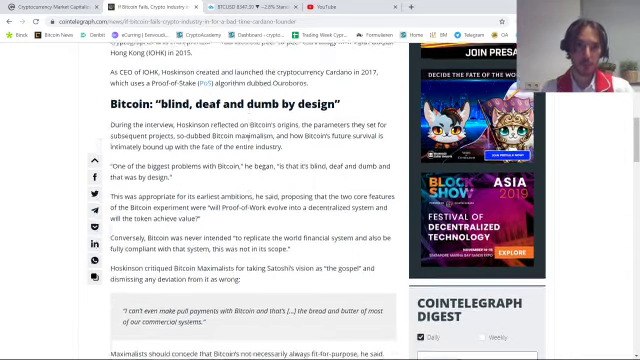
scroll("down", 3)
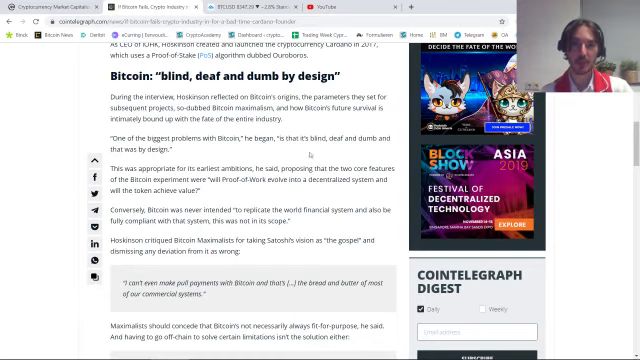
scroll("down", 3)
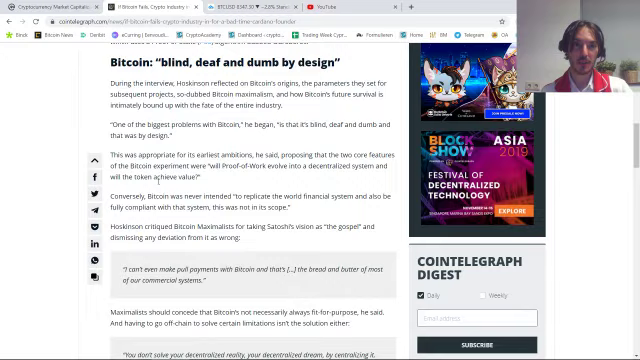
scroll("down", 3)
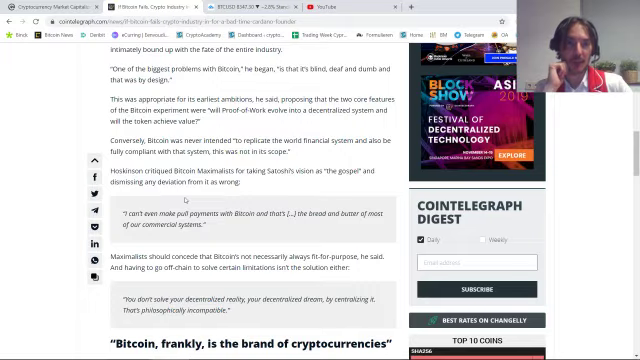
scroll("down", 3)
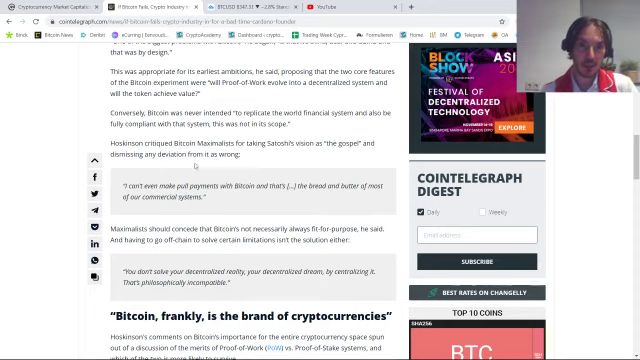
scroll("down", 3)
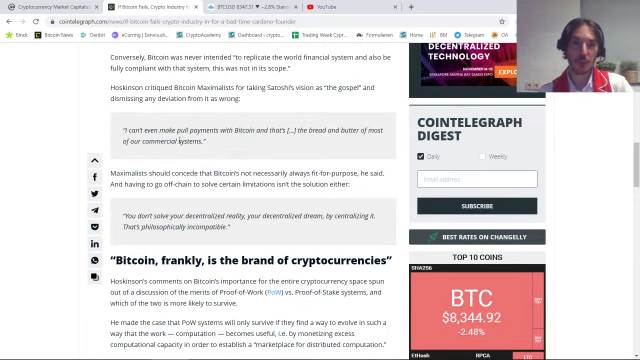
mouse_move(204, 148)
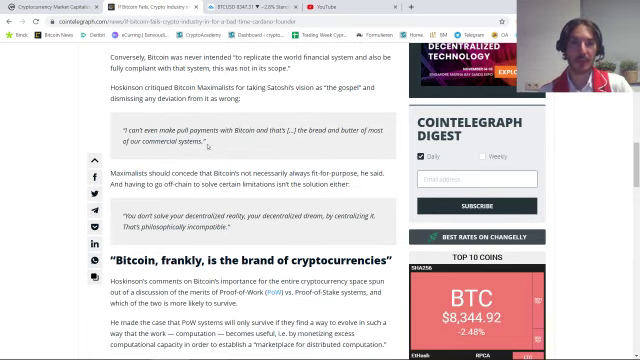
scroll("down", 3)
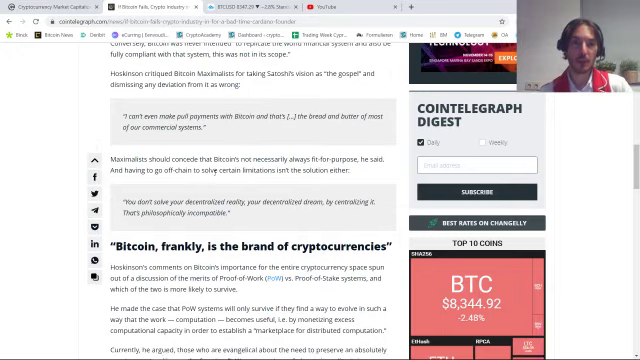
mouse_move(250, 190)
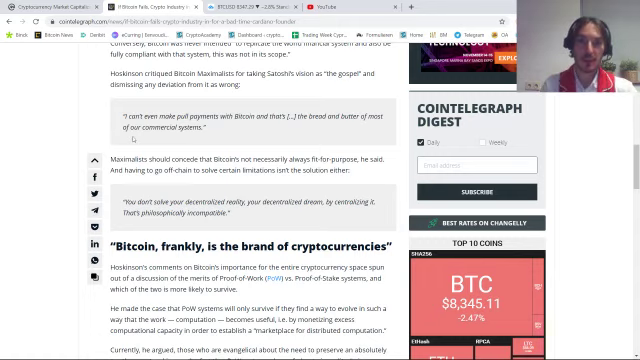
scroll("down", 3)
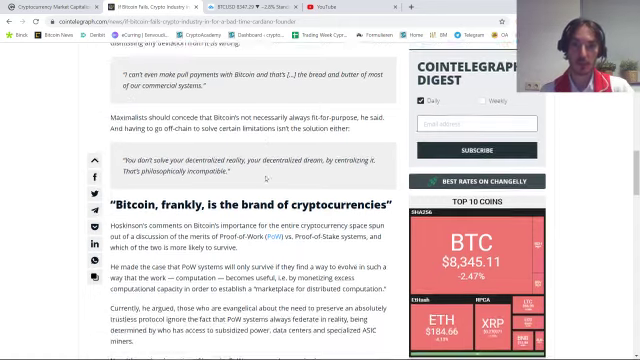
scroll("down", 3)
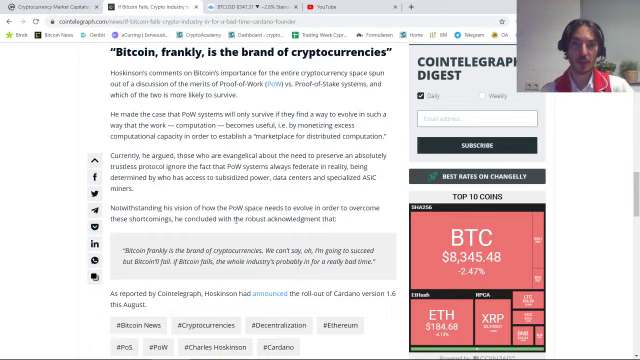
scroll("down", 3)
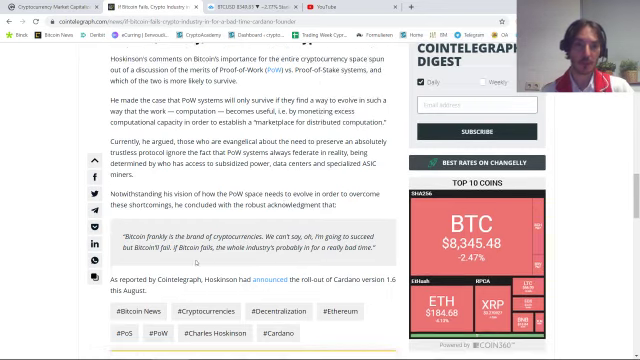